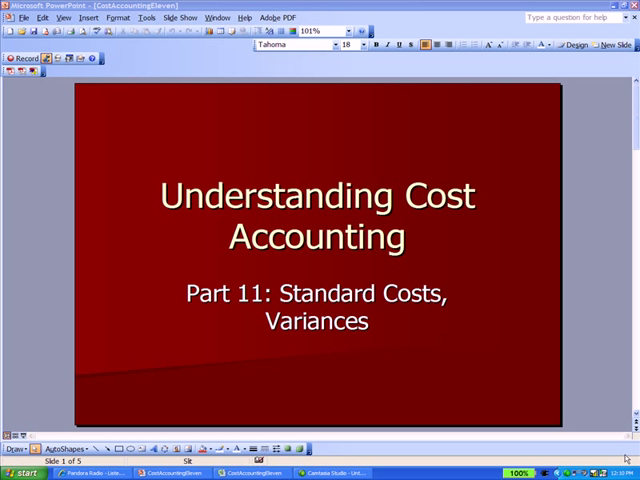
mouse_move(584, 382)
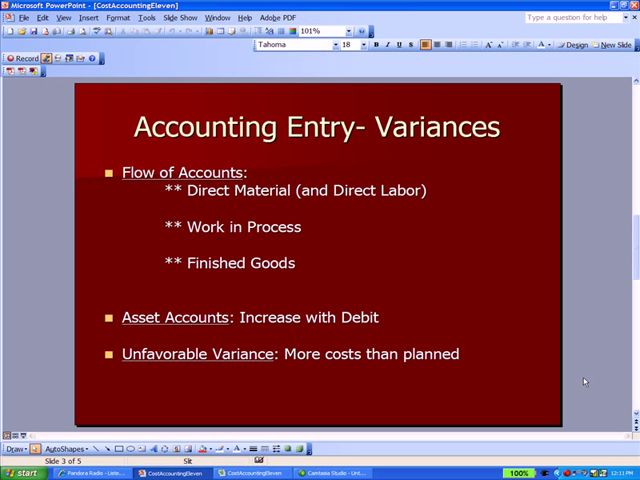
mouse_move(457, 322)
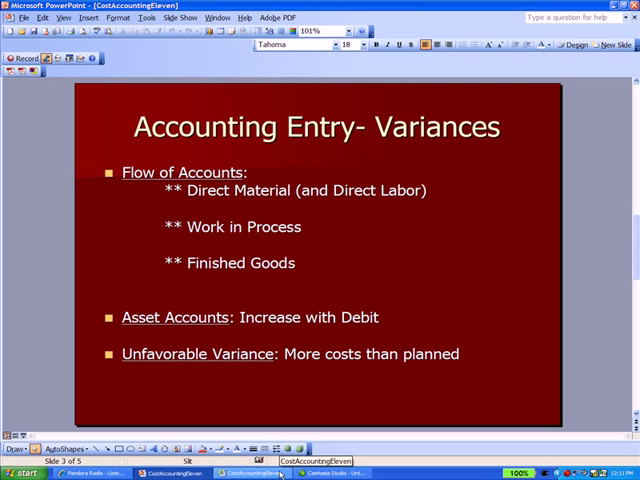
- Bring the CostAccountingEleven Excel workbook to the front from the taskbar
click(245, 472)
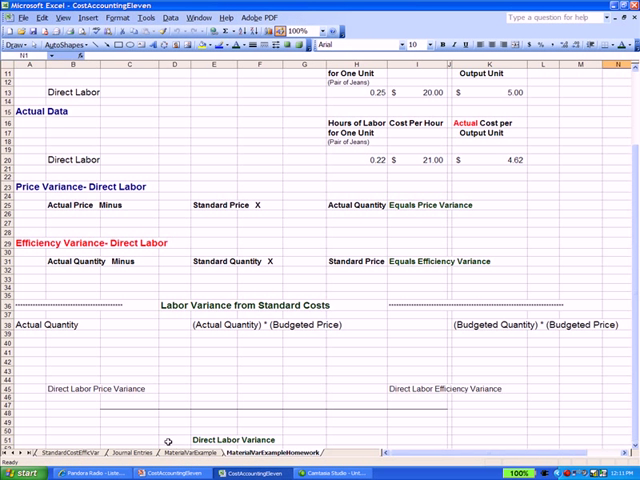
- Show the Journal Entries sheet with the $121,000 unfavorable materials variance entry
click(150, 452)
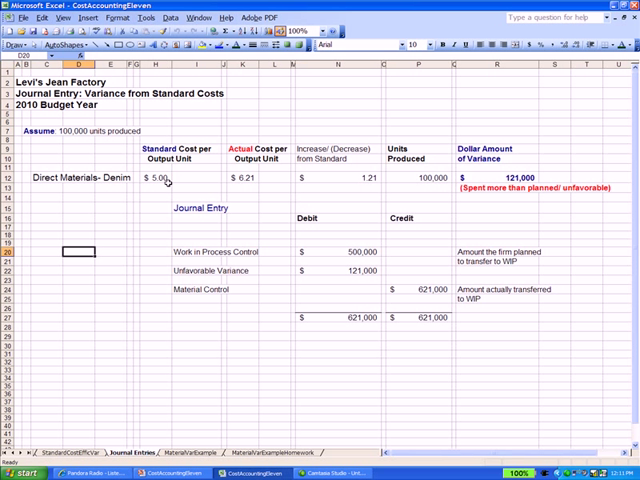
mouse_move(237, 187)
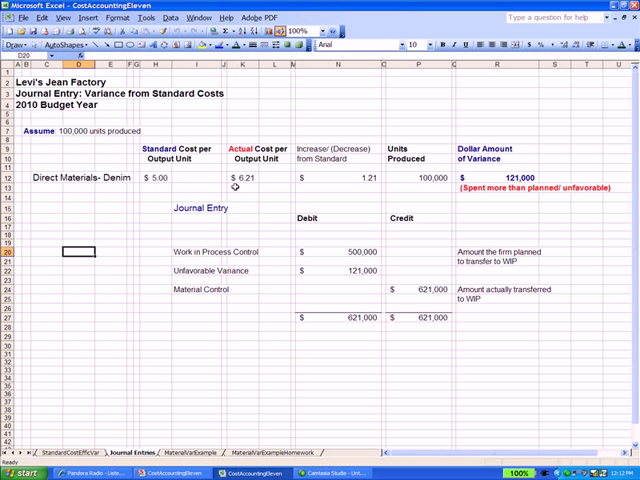
mouse_move(262, 184)
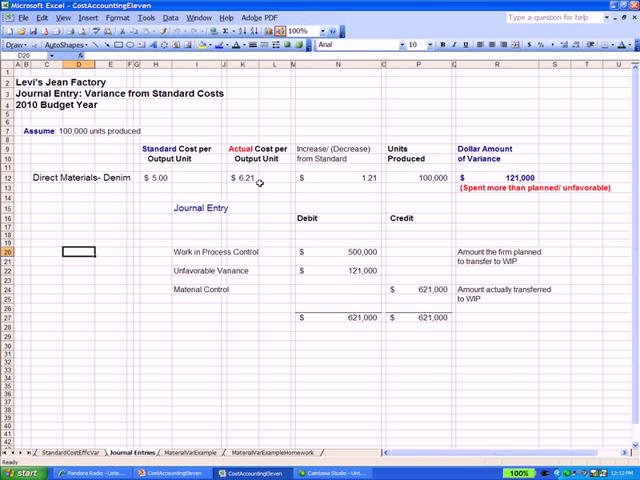
mouse_move(359, 191)
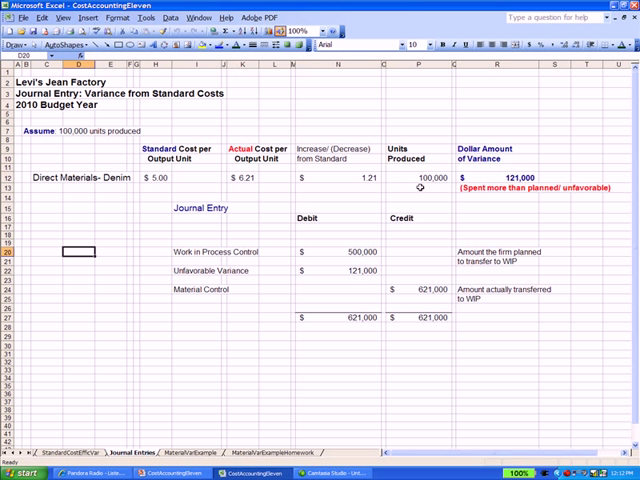
mouse_move(500, 196)
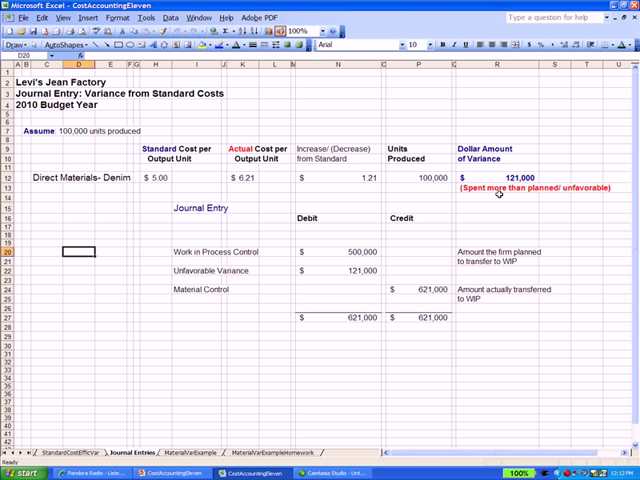
mouse_move(291, 353)
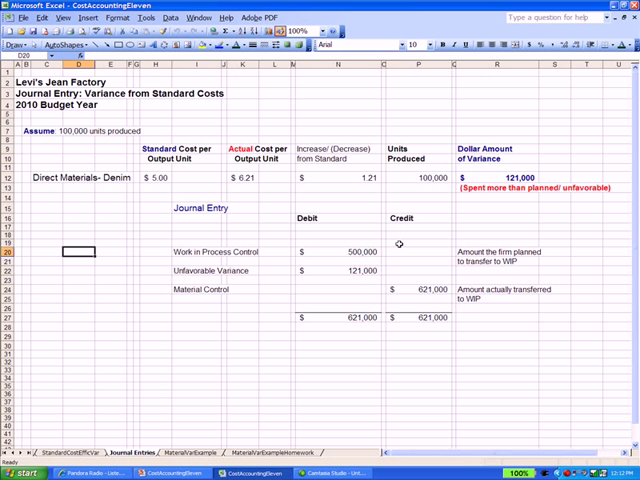
mouse_move(435, 295)
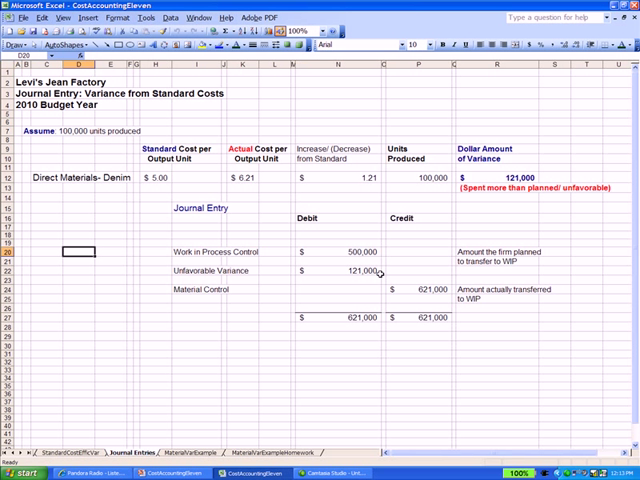
mouse_move(265, 346)
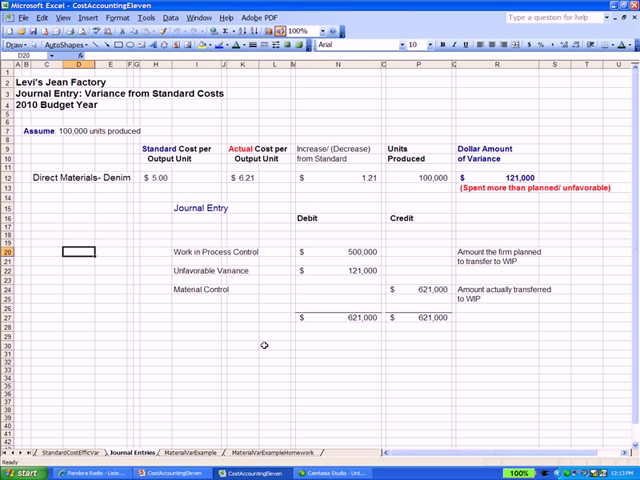
click(180, 471)
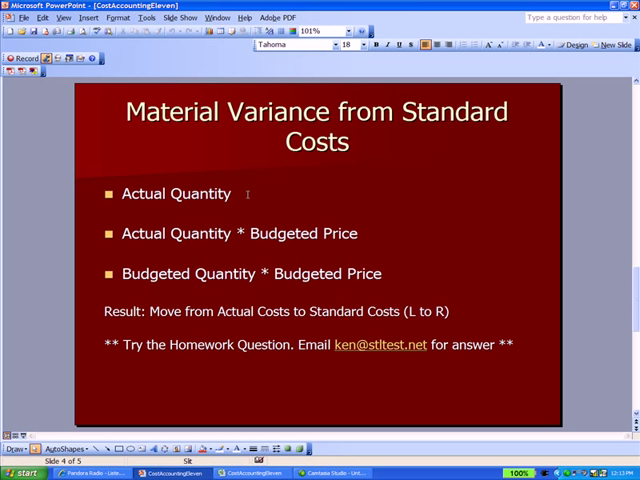
mouse_move(345, 217)
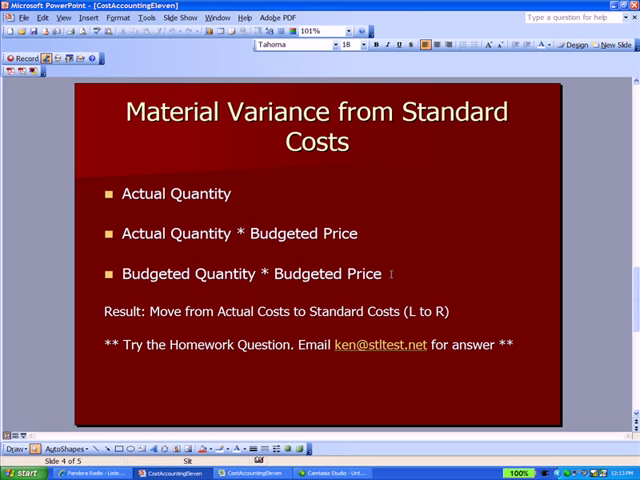
mouse_move(452, 310)
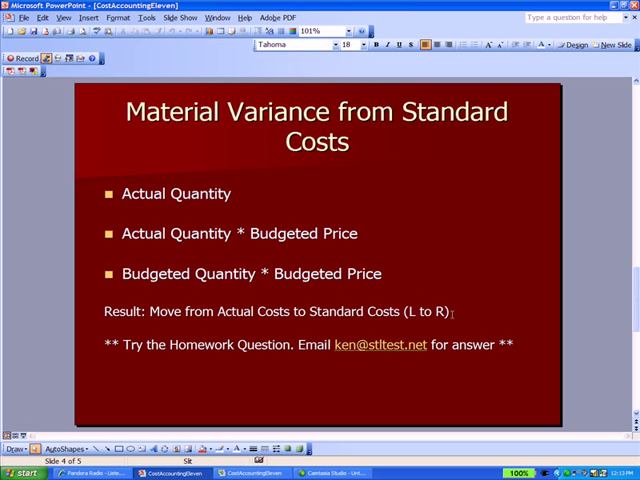
mouse_move(470, 312)
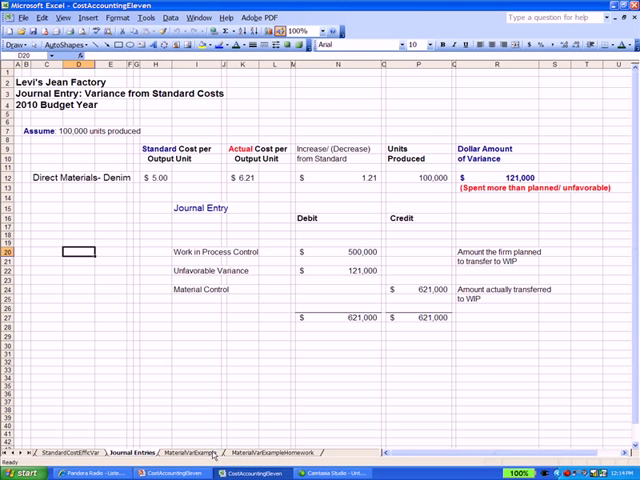
- Show the MaterialVarExample sheet with price, efficiency and total material variances
click(196, 453)
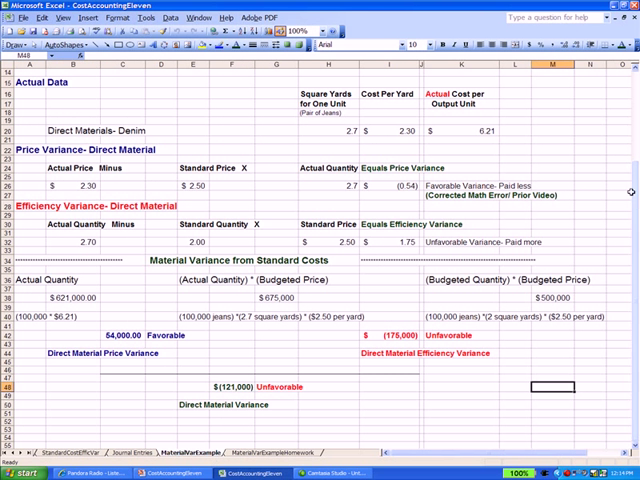
scroll(up, 3)
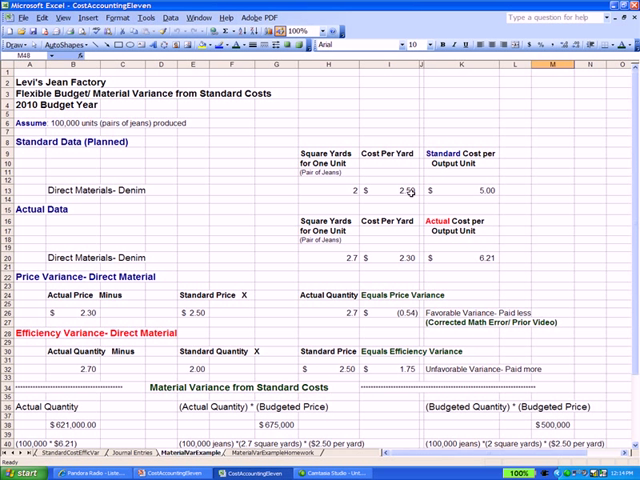
mouse_move(322, 268)
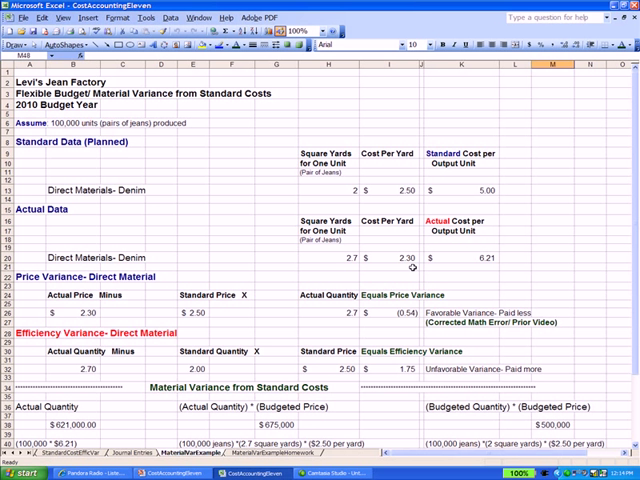
mouse_move(495, 191)
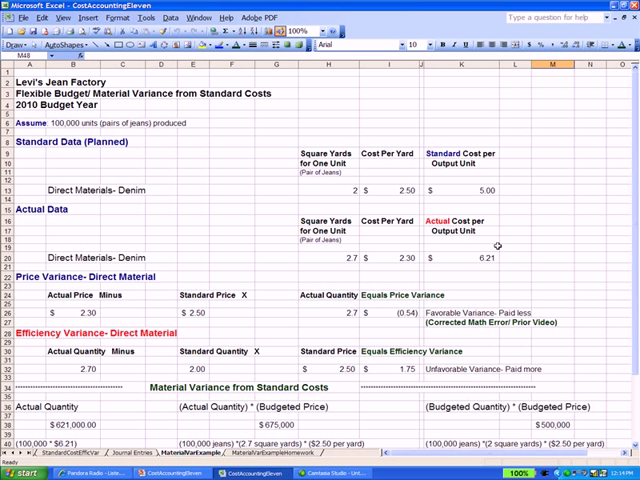
mouse_move(250, 294)
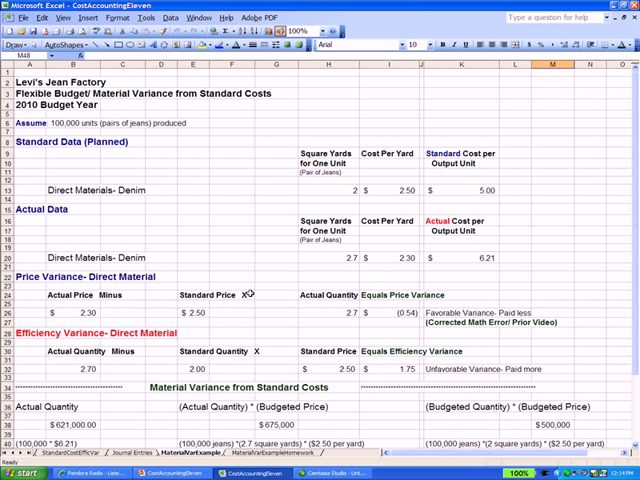
mouse_move(91, 292)
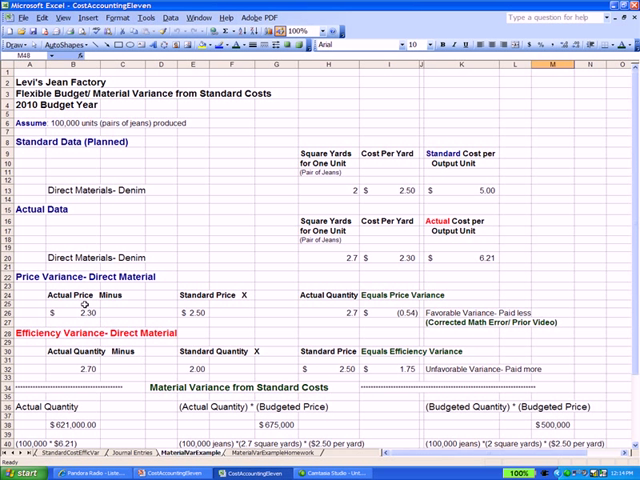
mouse_move(185, 297)
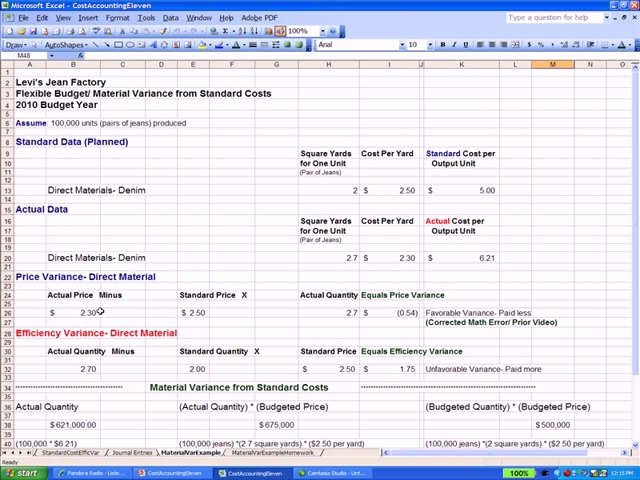
mouse_move(145, 315)
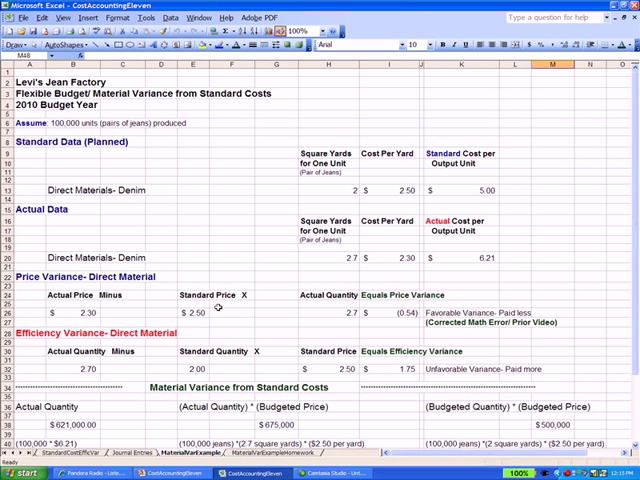
mouse_move(245, 339)
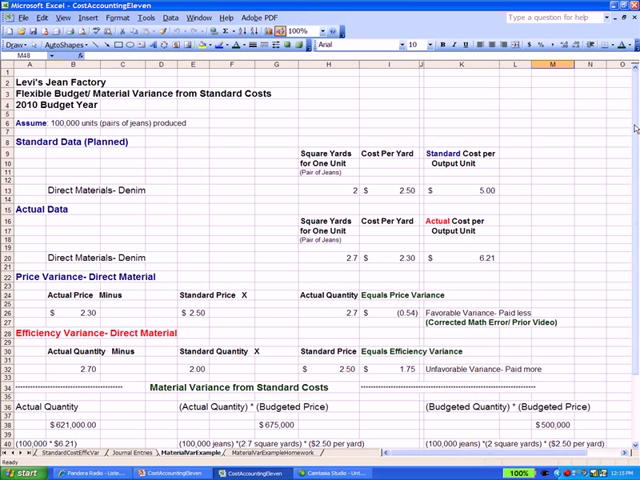
scroll(down, 3)
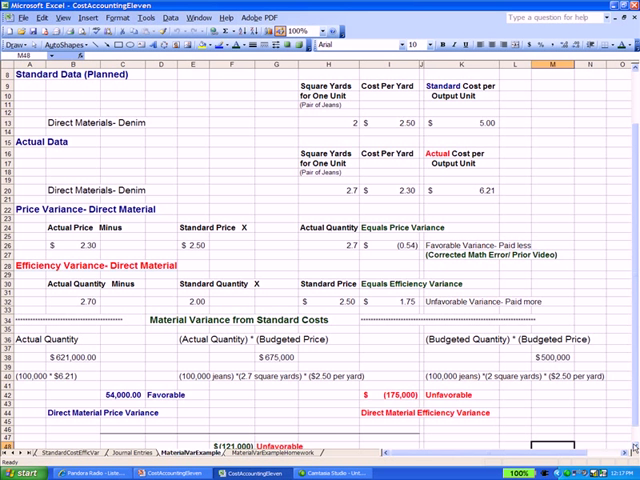
- Scroll down through the material variance sheet toward the homework sheet
scroll(down, 3)
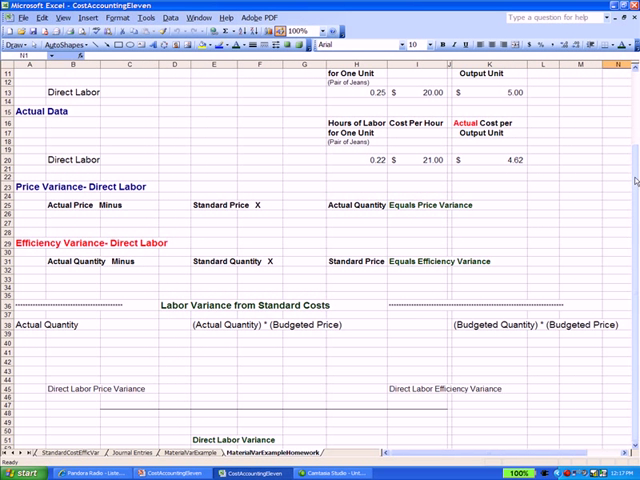
scroll(up, 3)
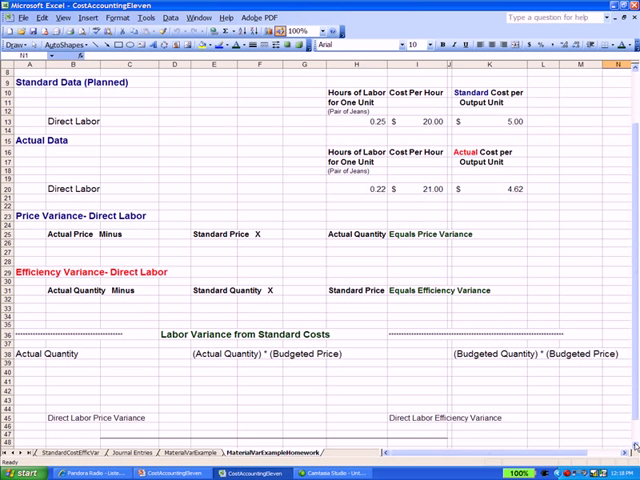
scroll(down, 3)
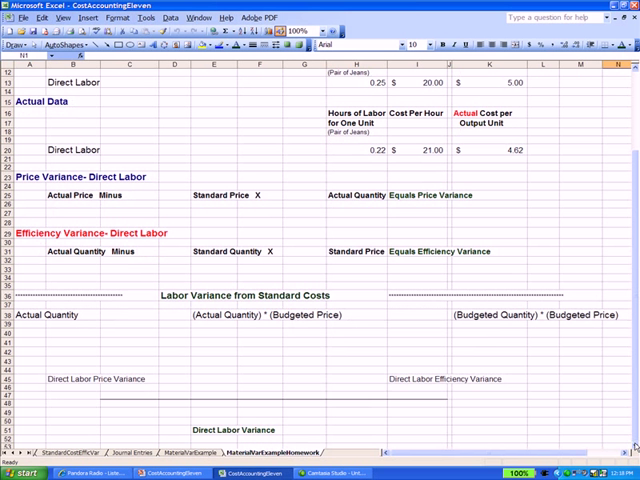